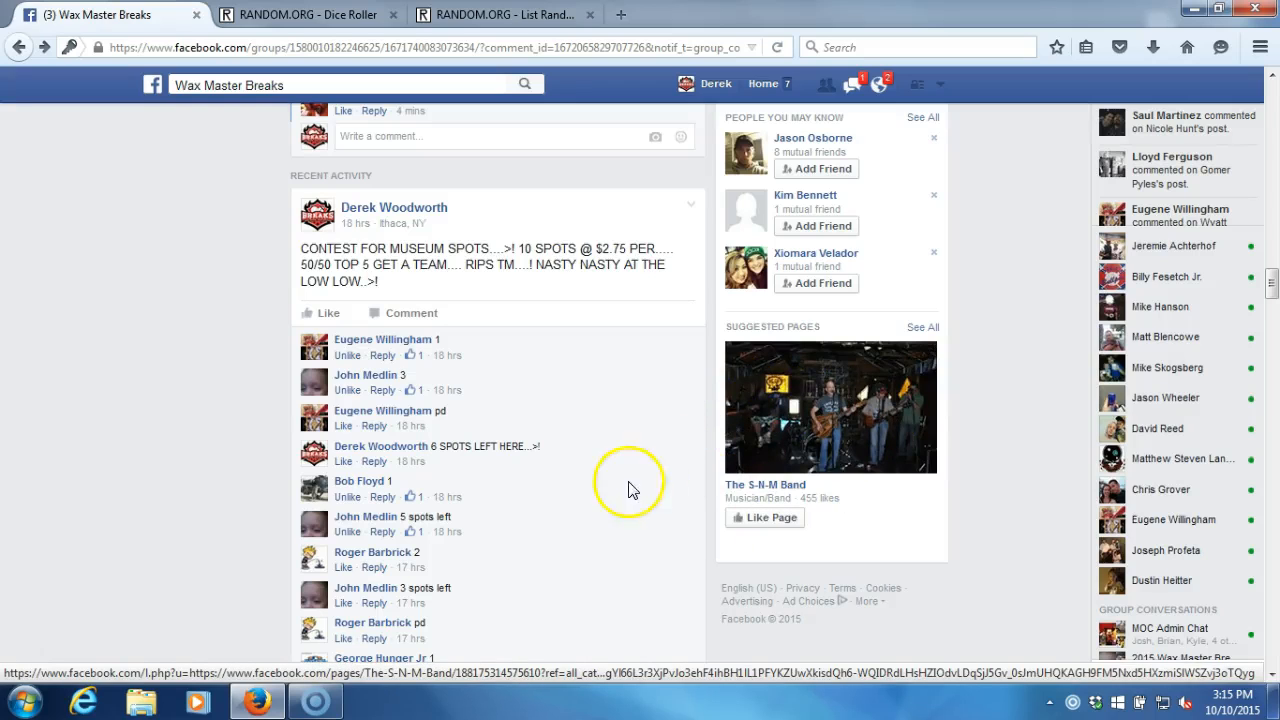
mouse_move(448, 344)
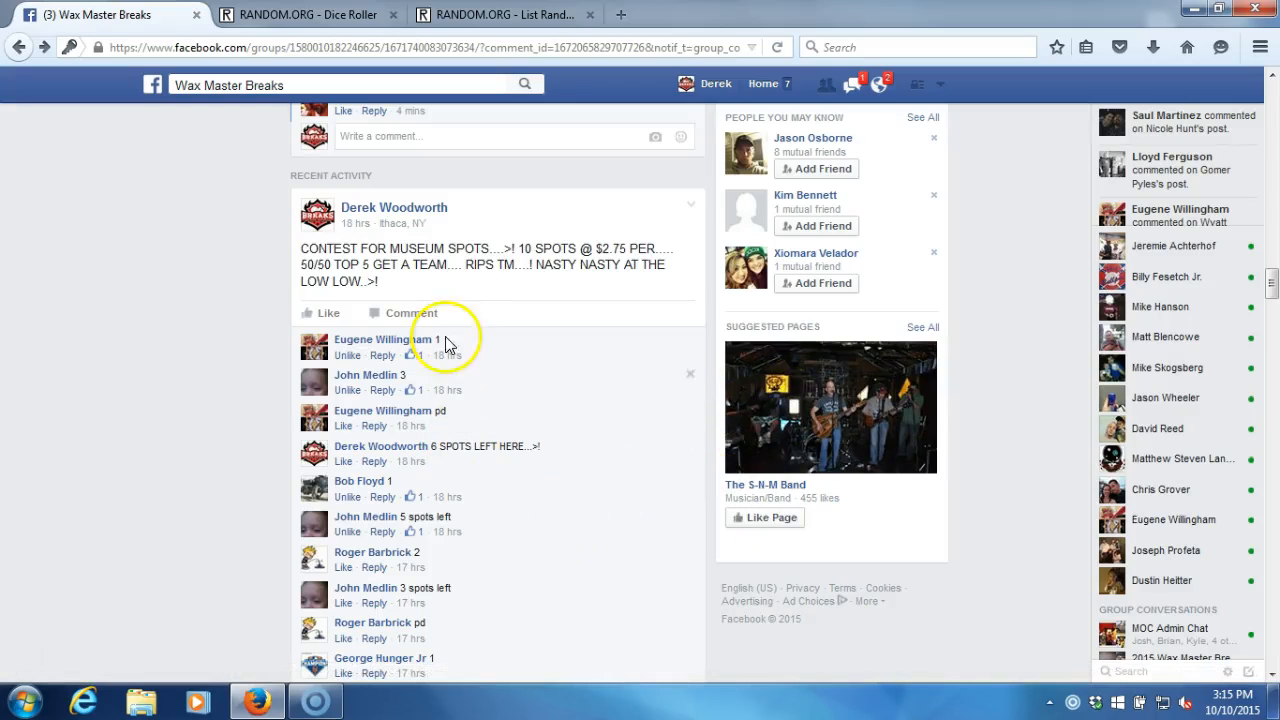
- Post a comment reading "LIVE......" under the museum-spots contest post in Wax Master Breaks
scroll(down, 3)
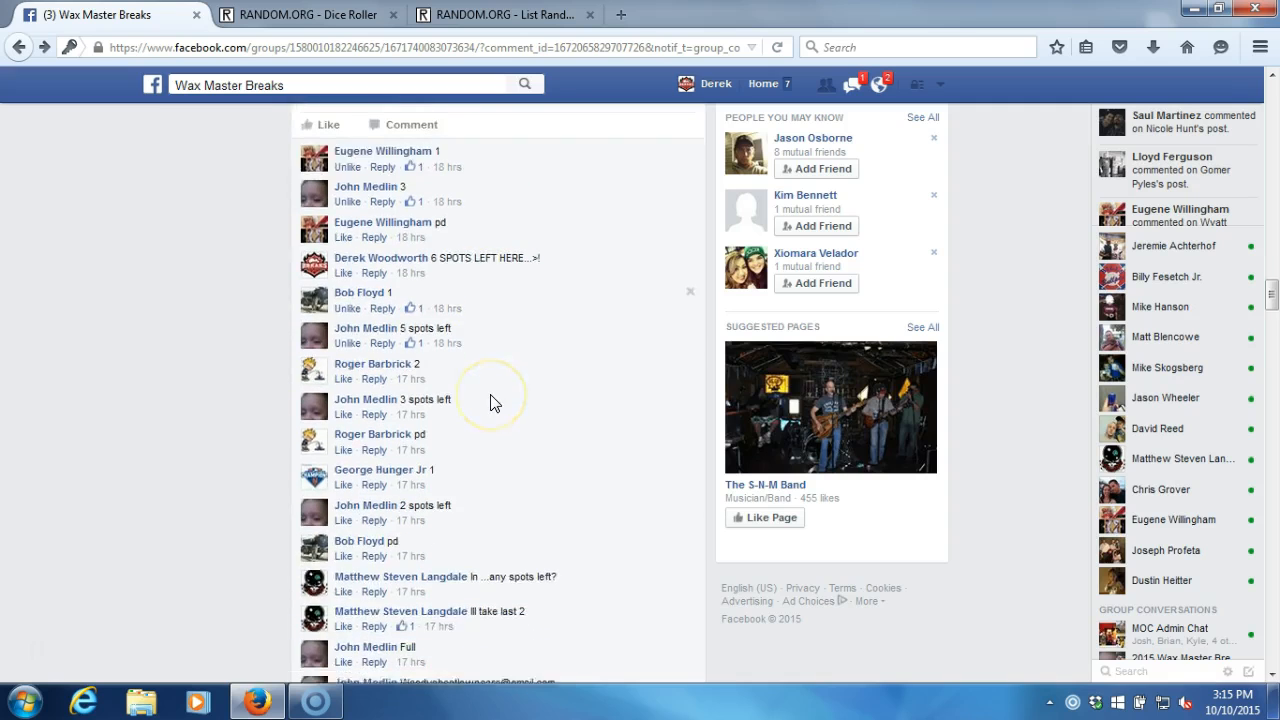
scroll(down, 3)
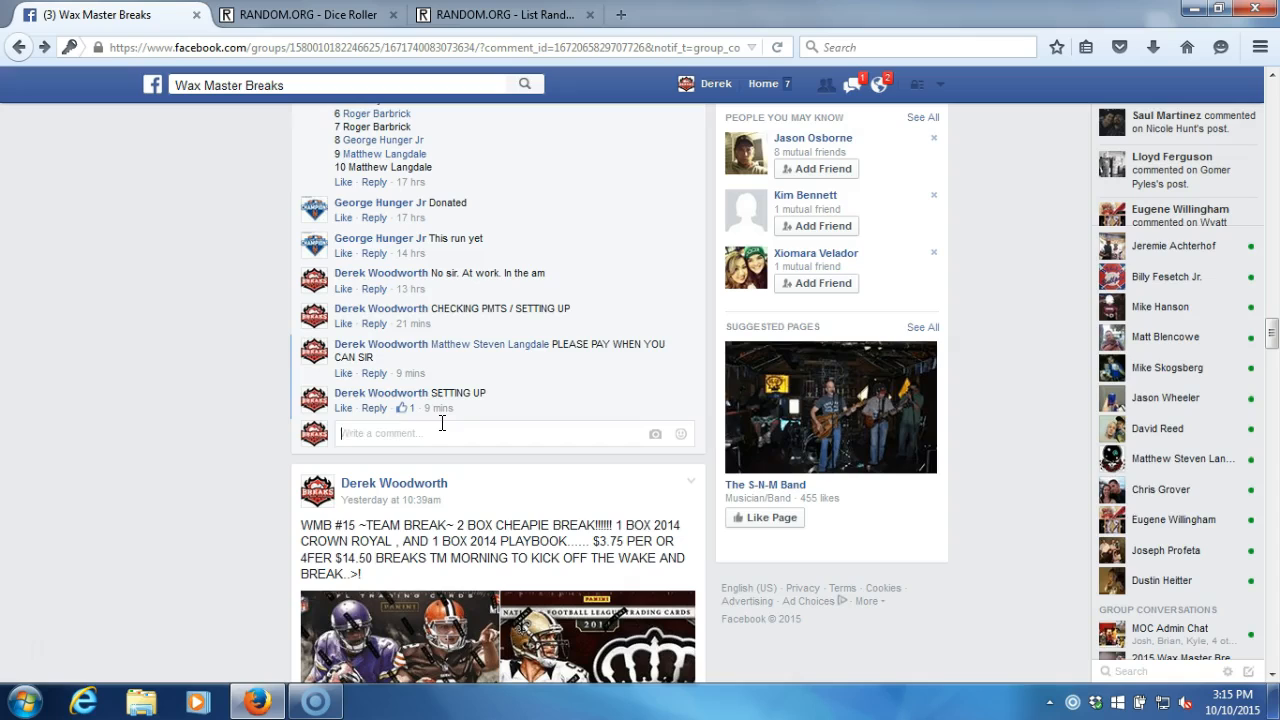
text(LIVE......)
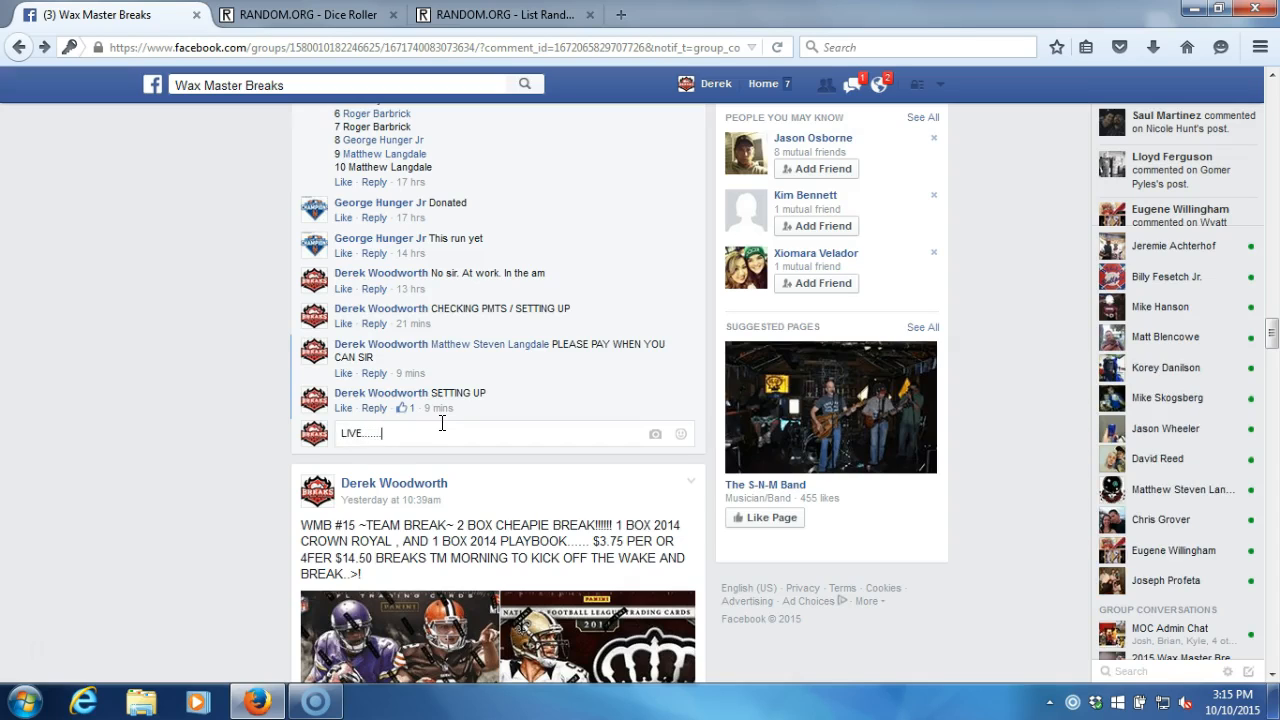
key(Return)
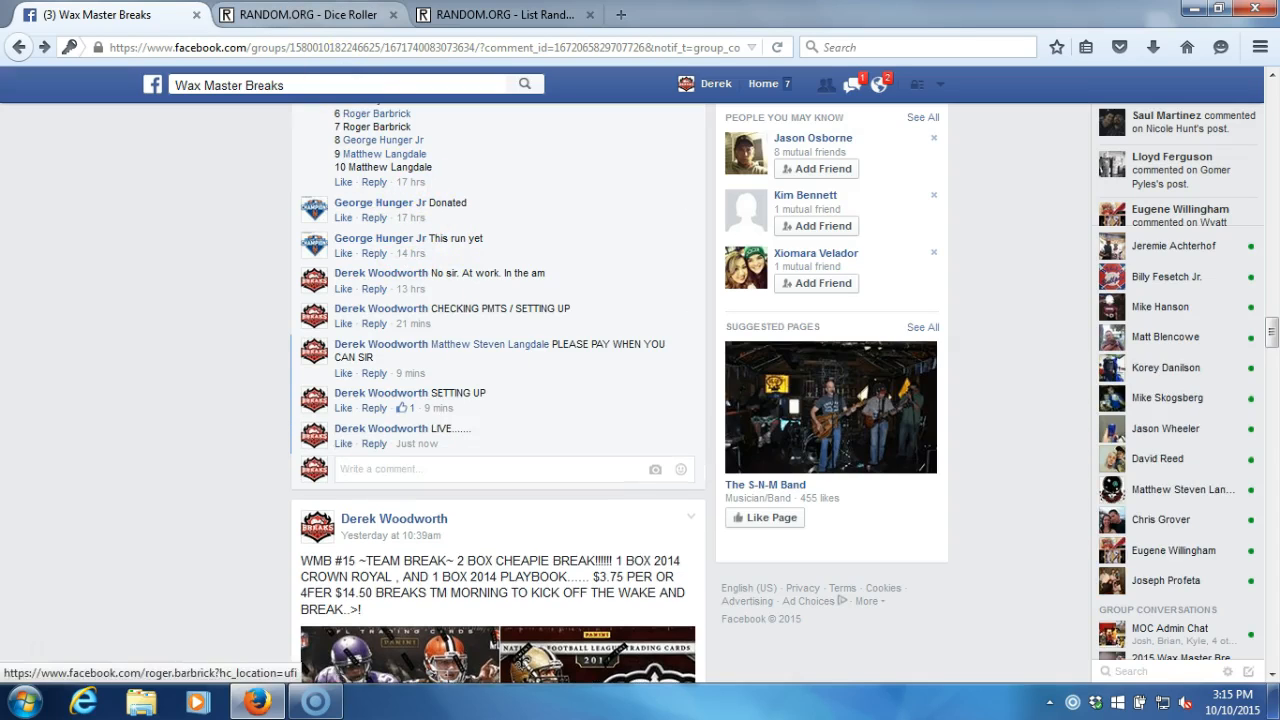
- Roll two virtual dice twice, ending on a roll totalling twelve (six and six)
click(300, 14)
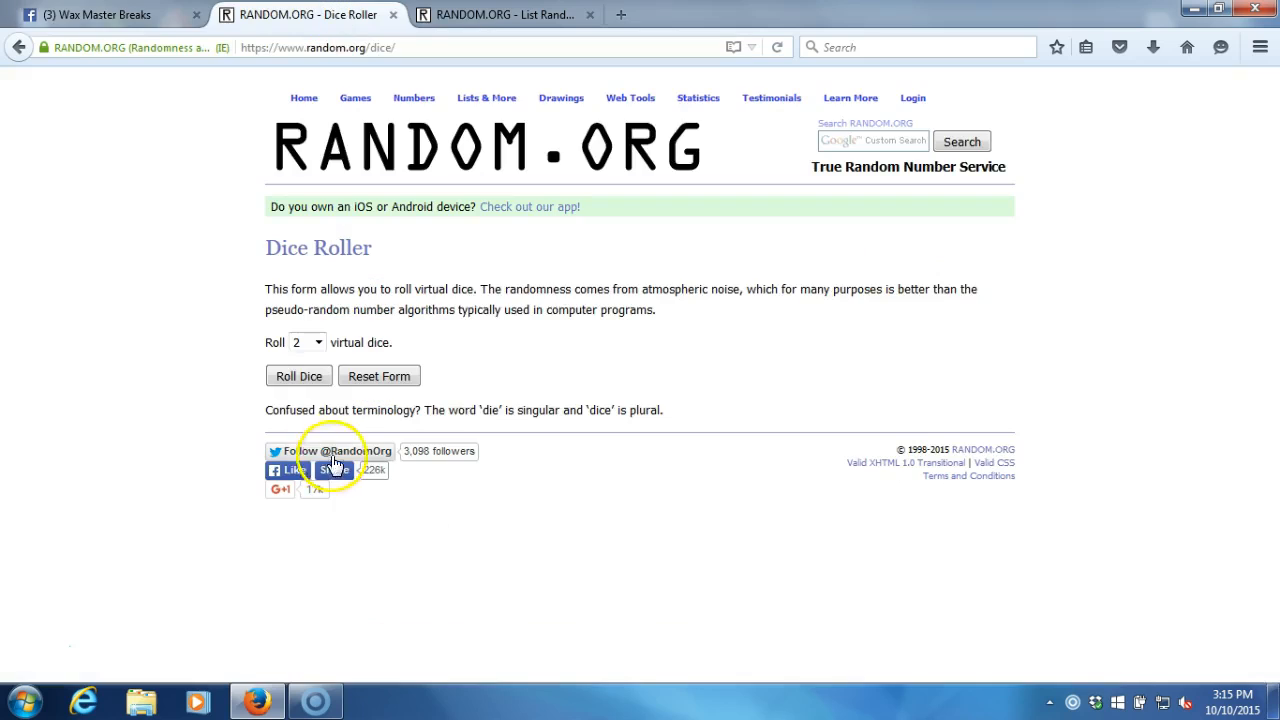
click(298, 376)
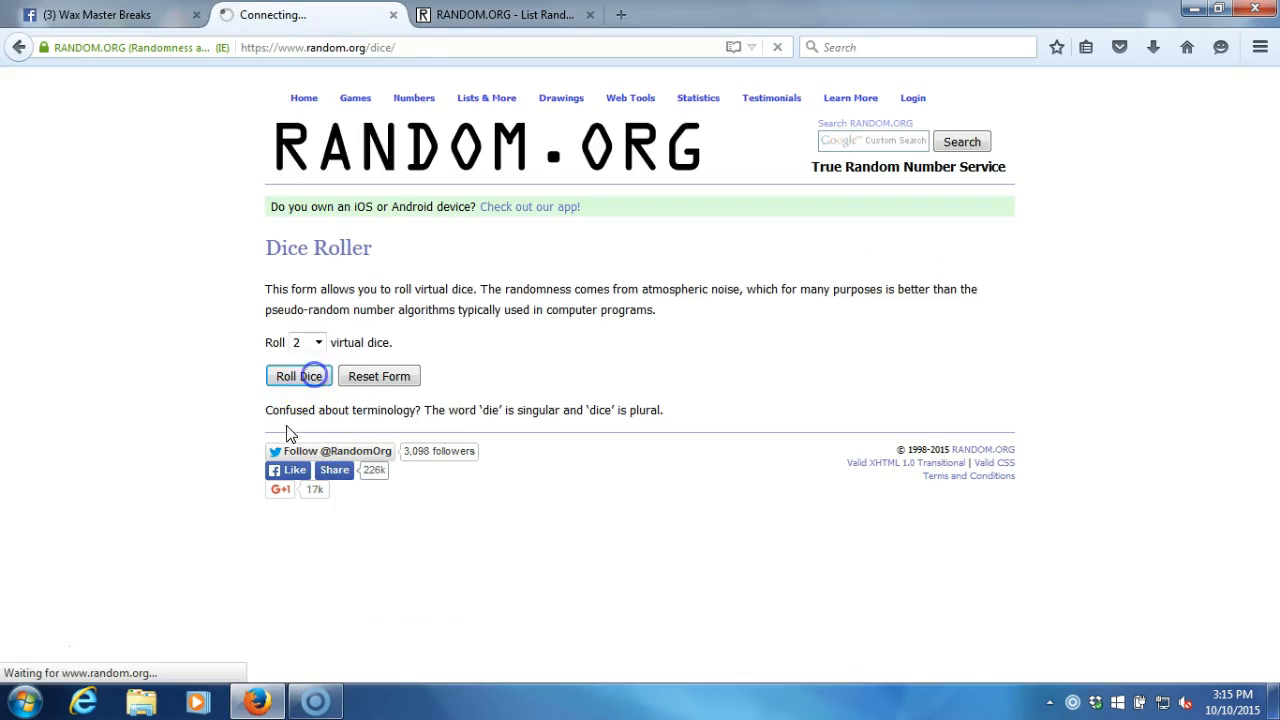
click(298, 376)
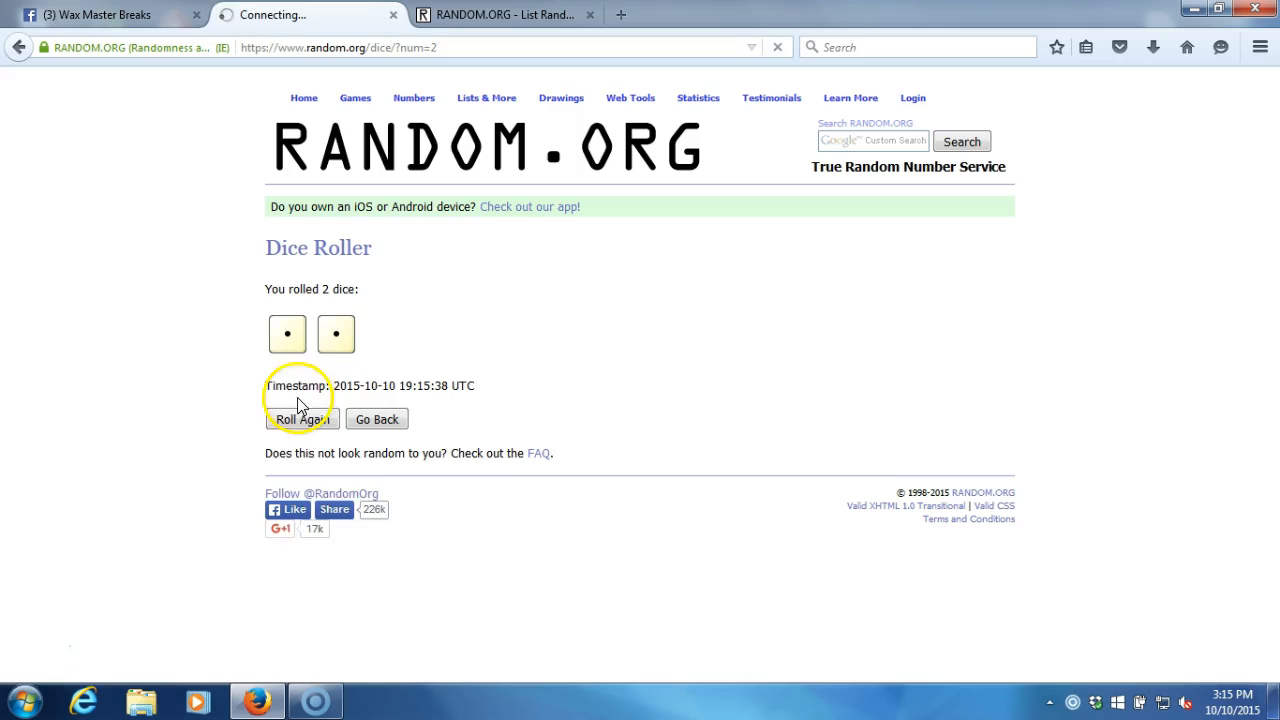
click(302, 418)
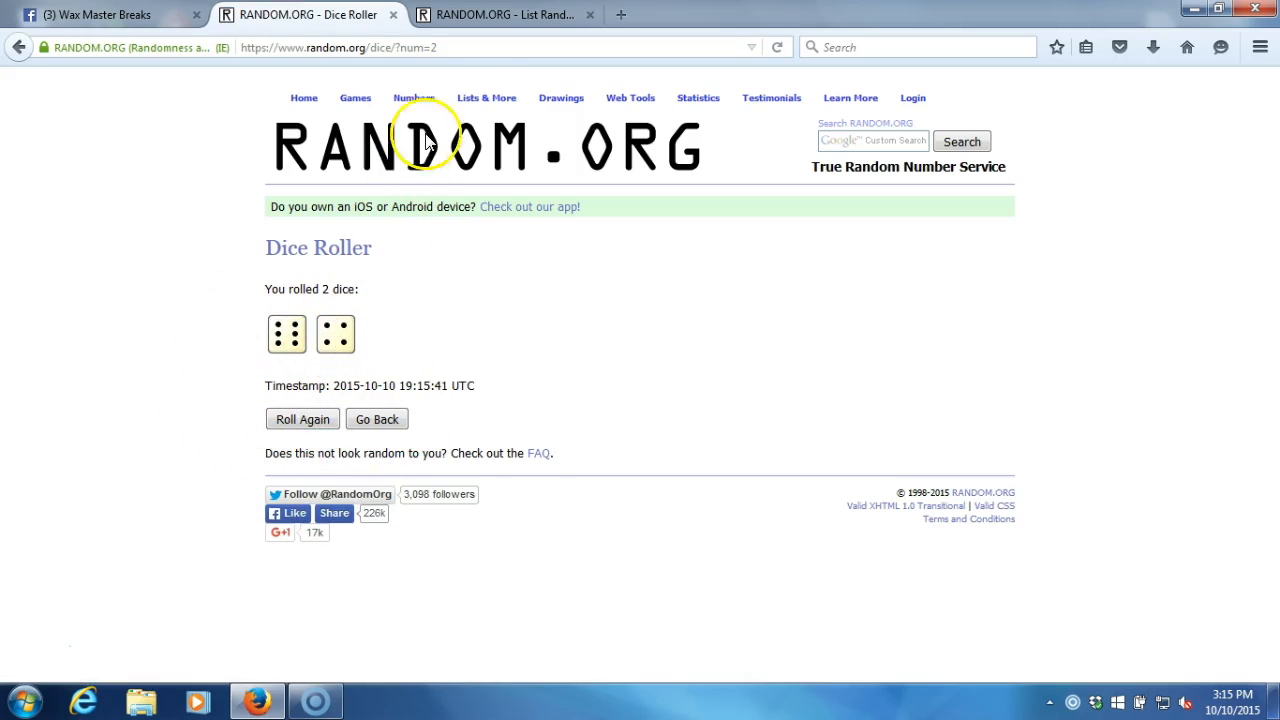
- Review the ten entrant names in the List Randomizer, then return to the dice result of twelve
click(500, 14)
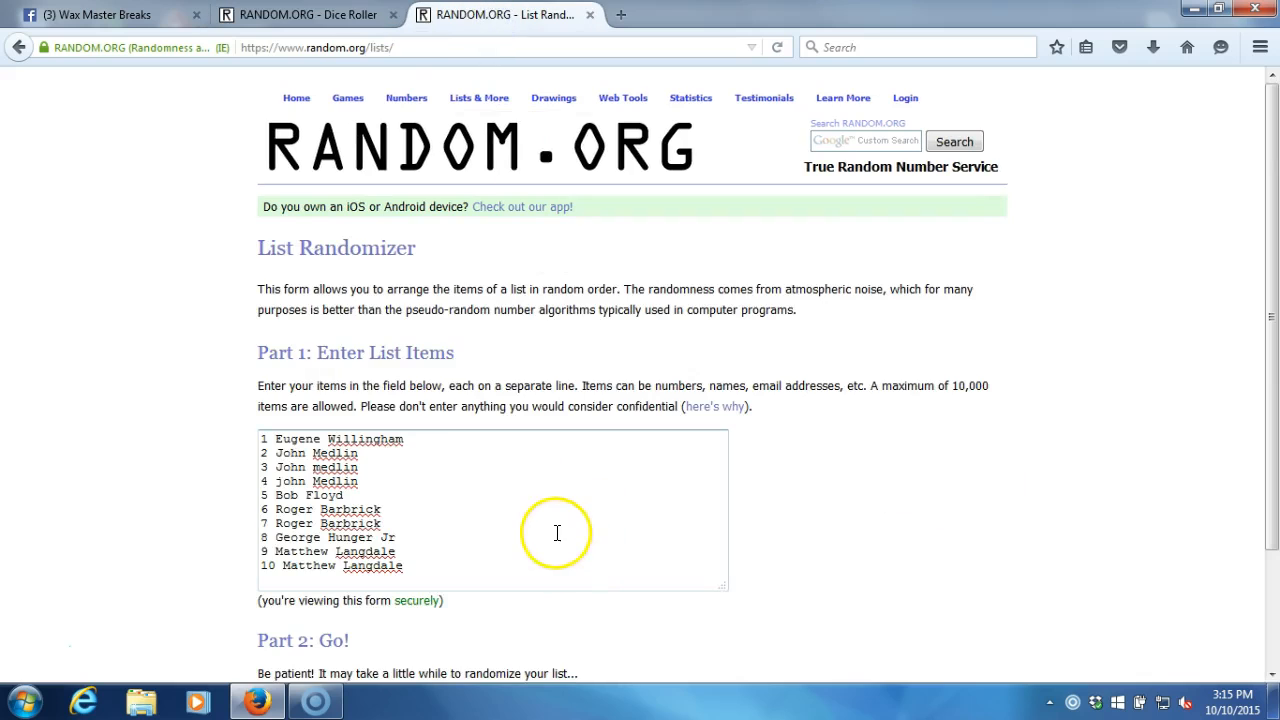
mouse_move(458, 468)
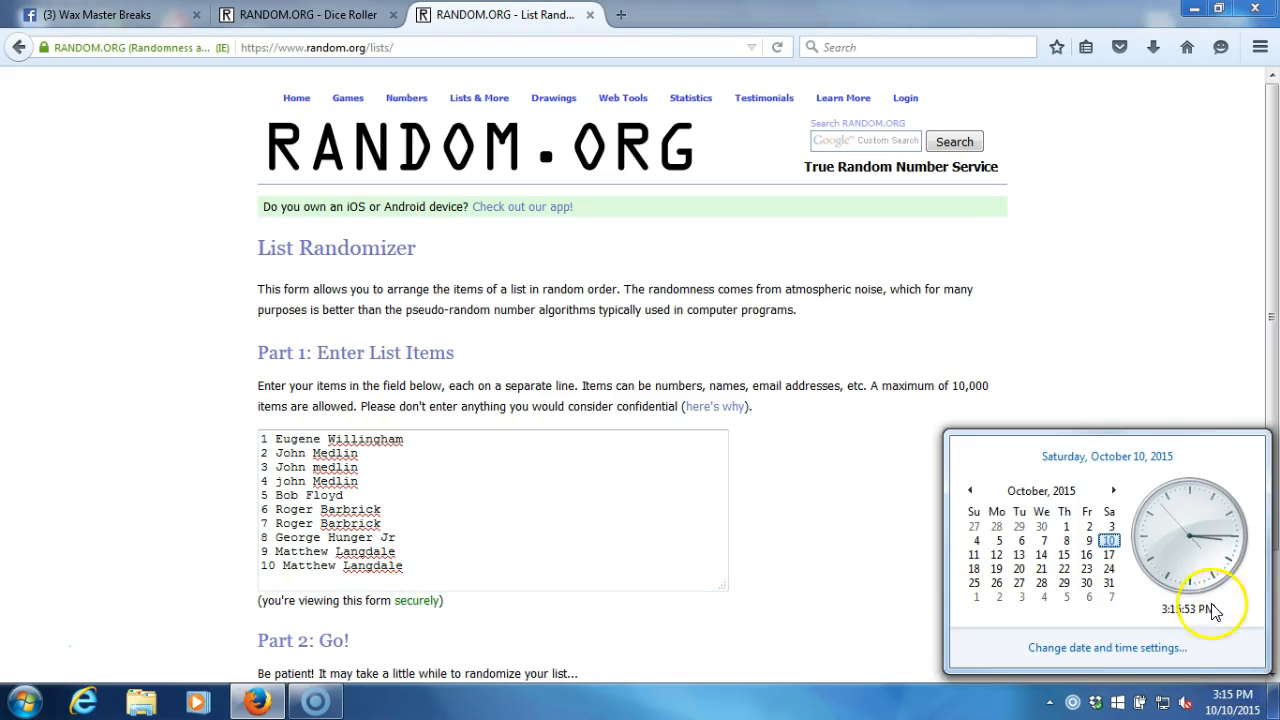
mouse_move(1252, 530)
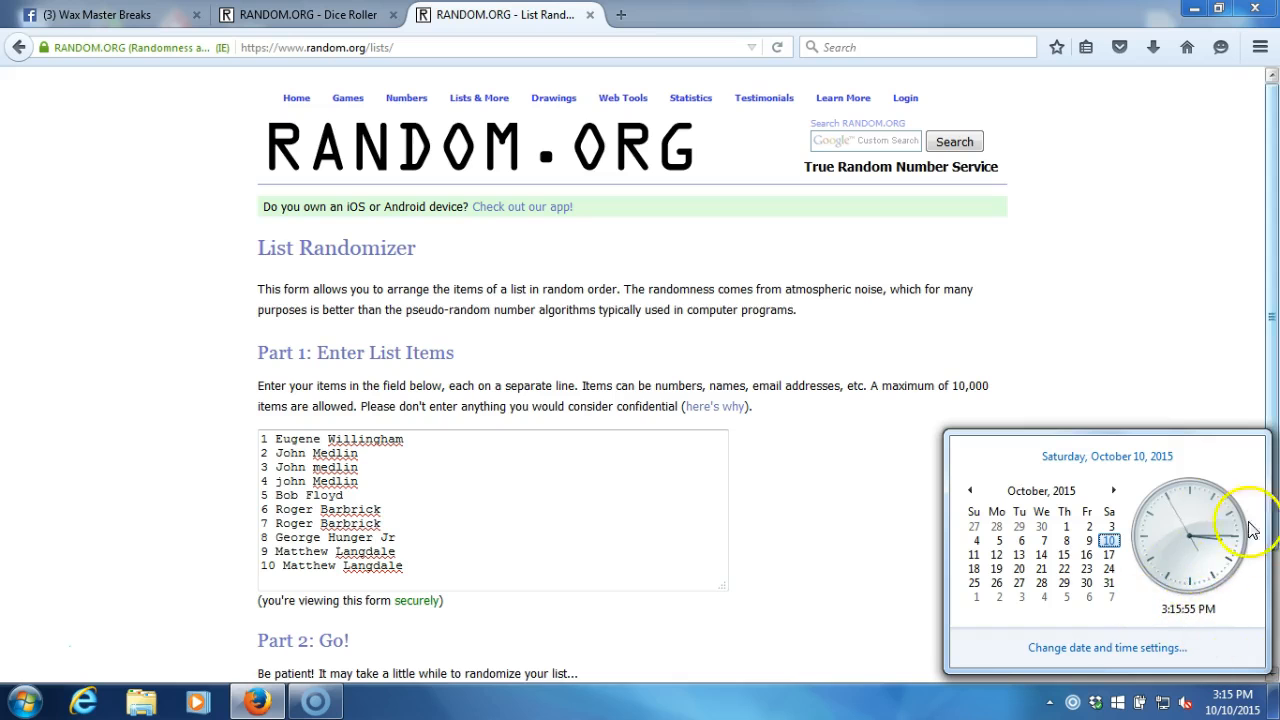
scroll(down, 3)
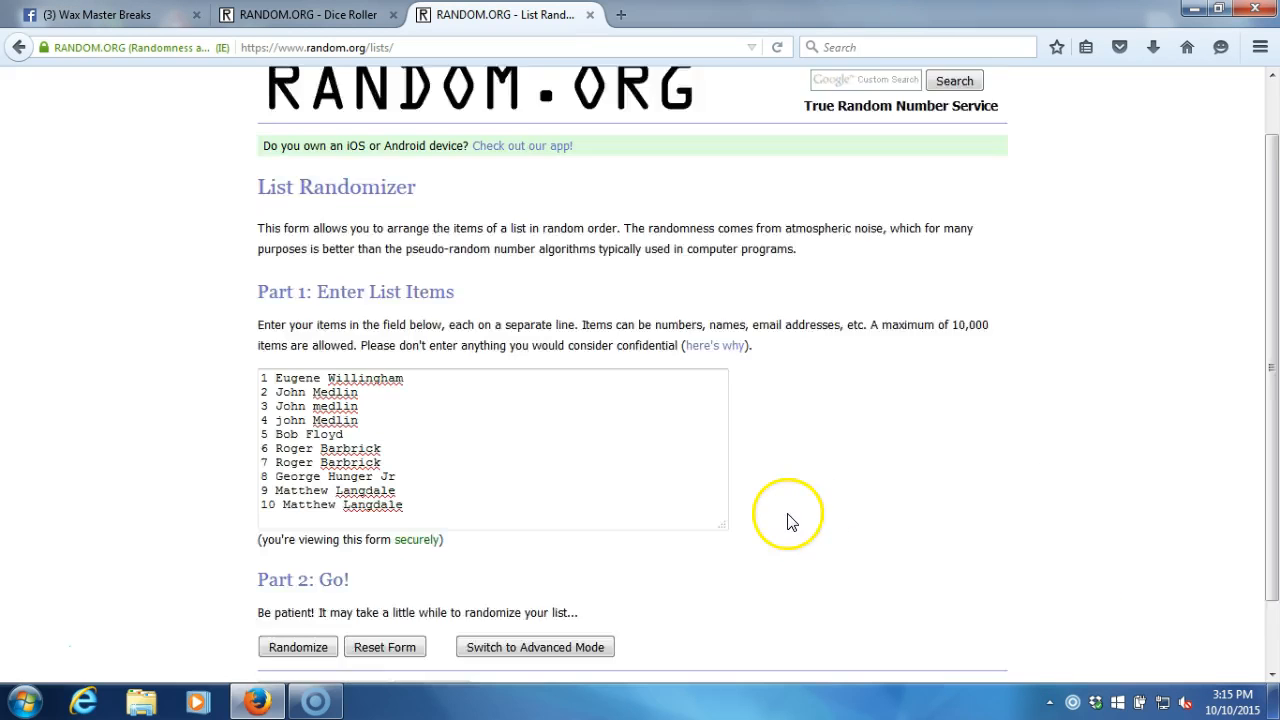
click(300, 14)
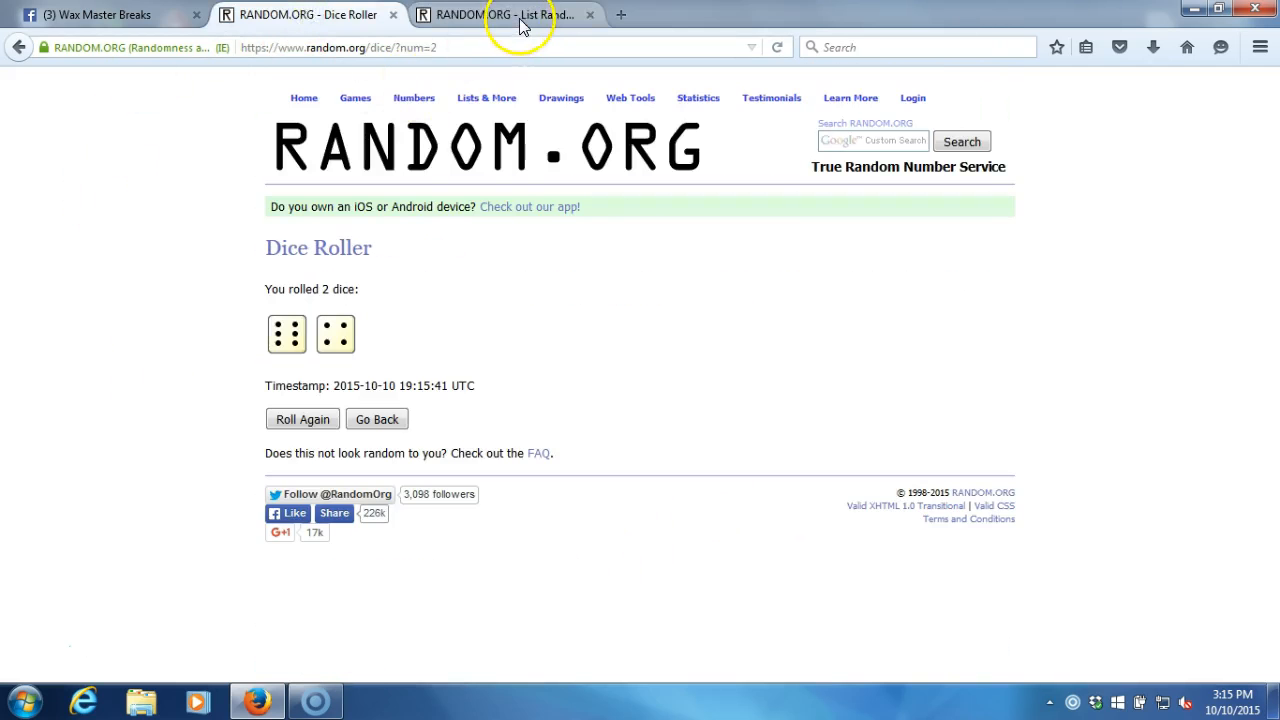
- Randomize the list of ten contest entries and reshuffle it a second time
click(296, 600)
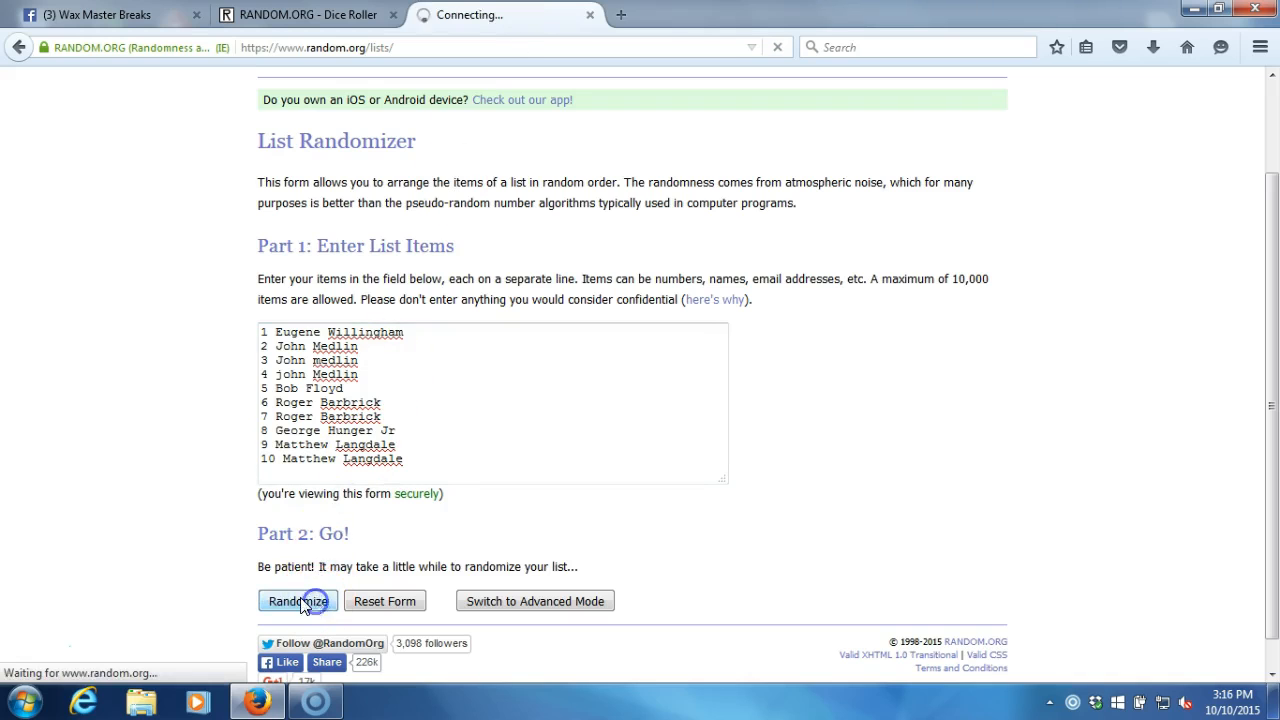
click(296, 600)
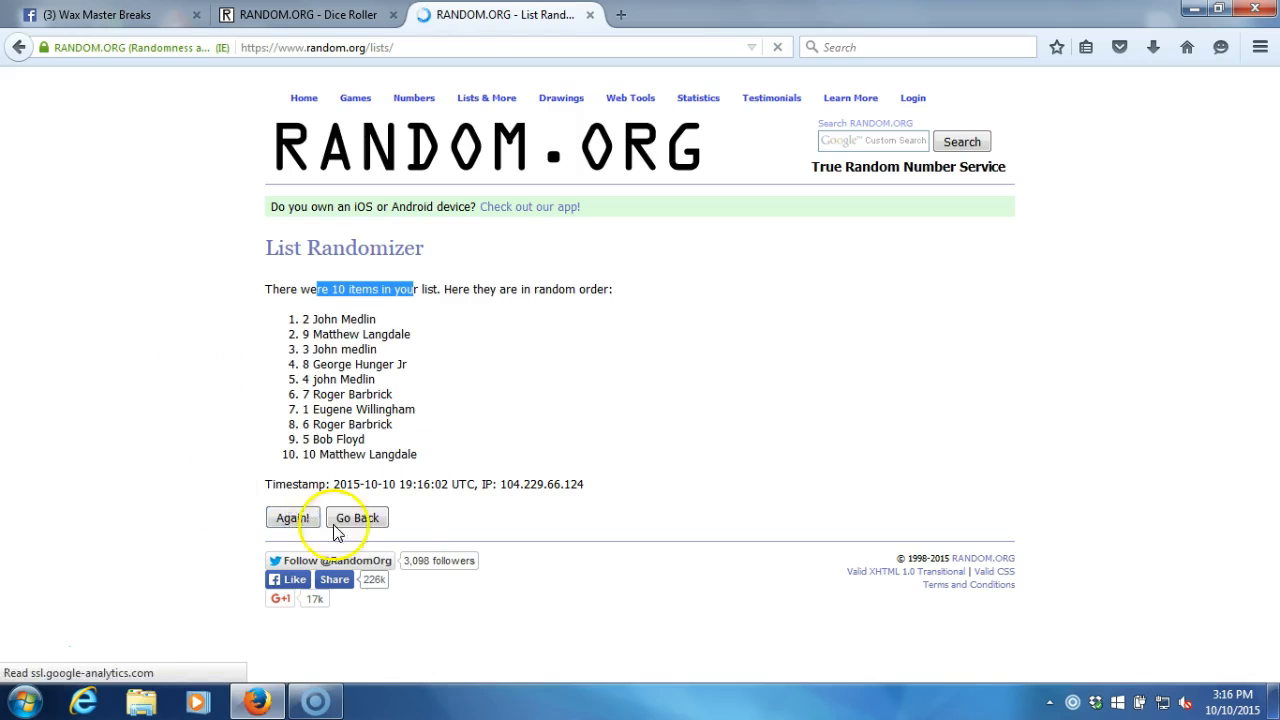
click(292, 516)
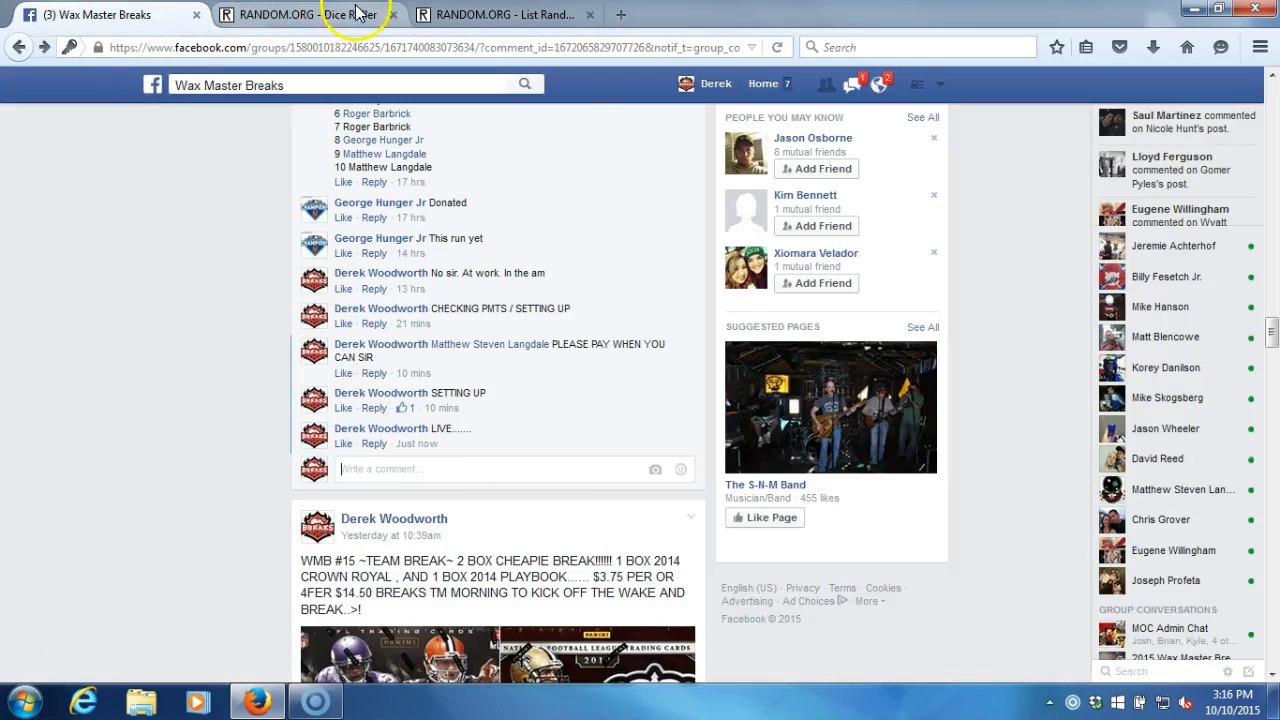
click(500, 14)
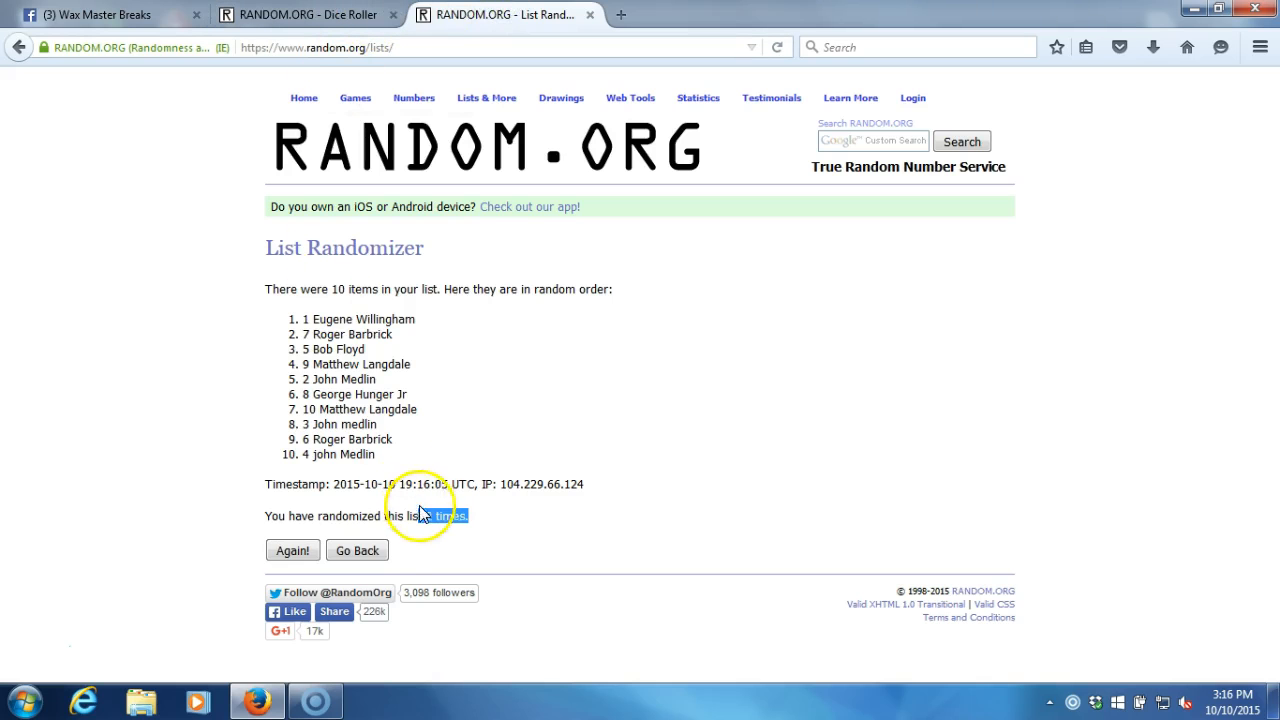
click(292, 550)
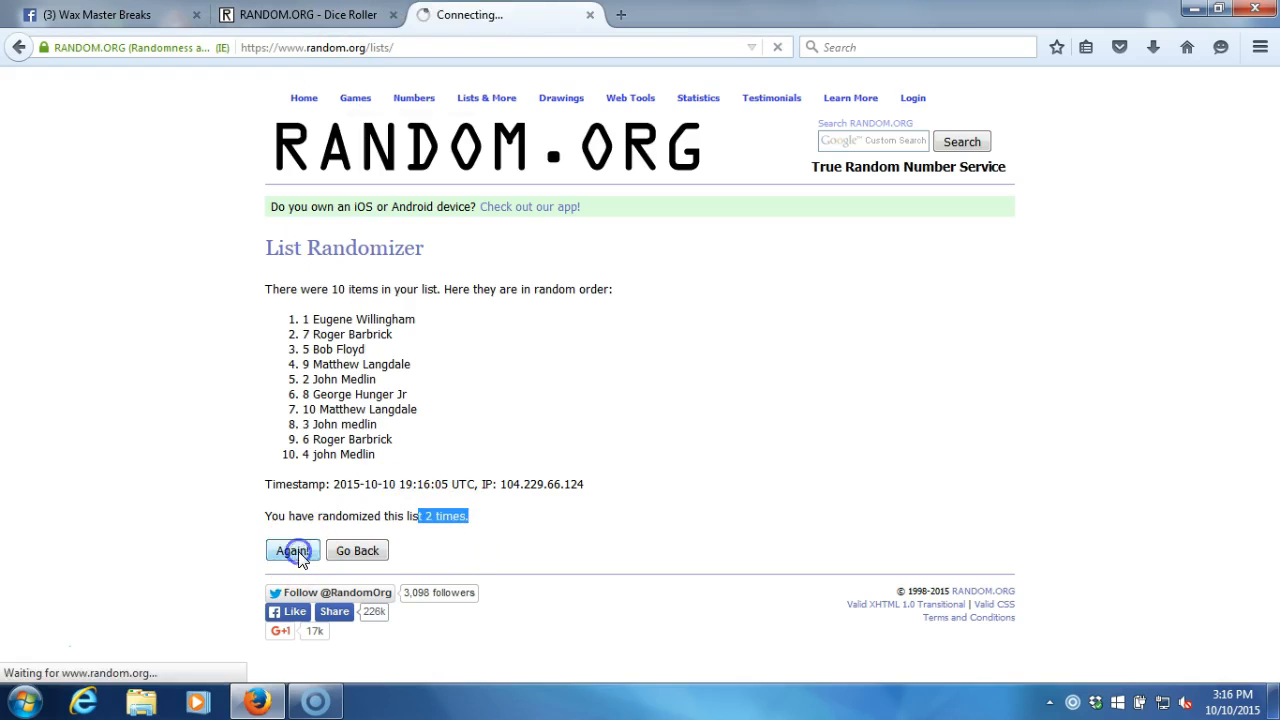
click(292, 550)
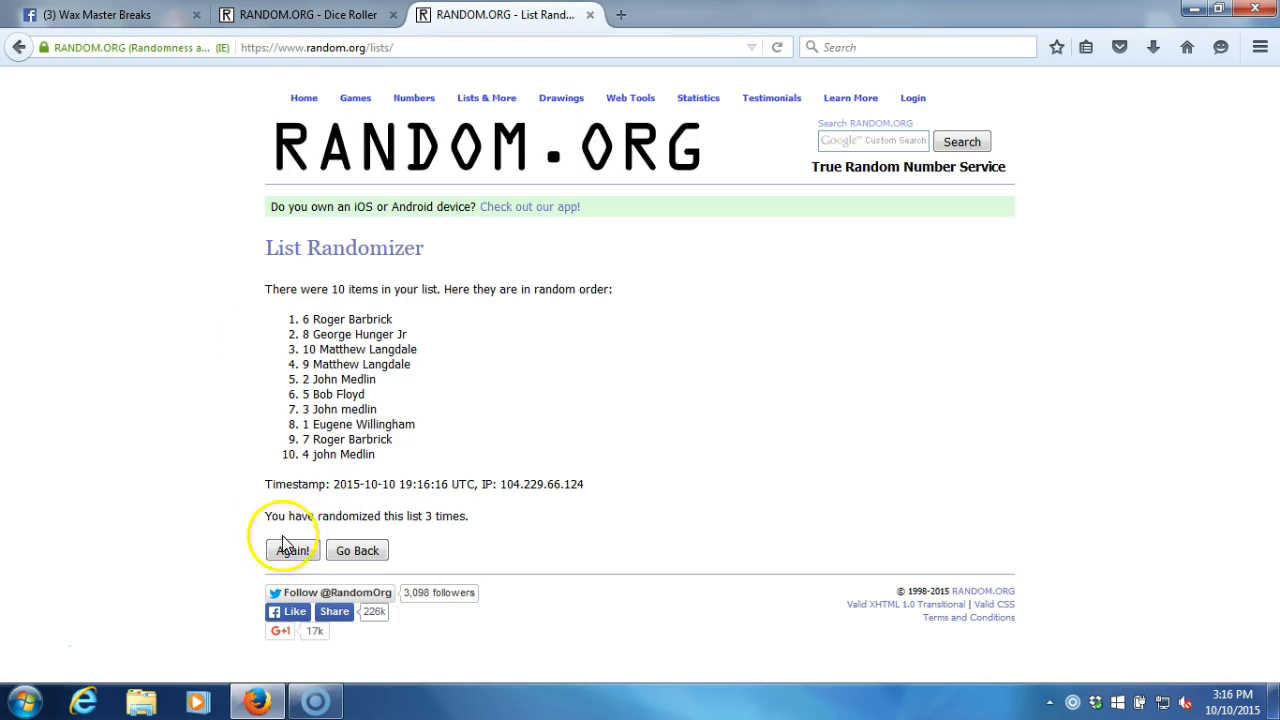
click(292, 550)
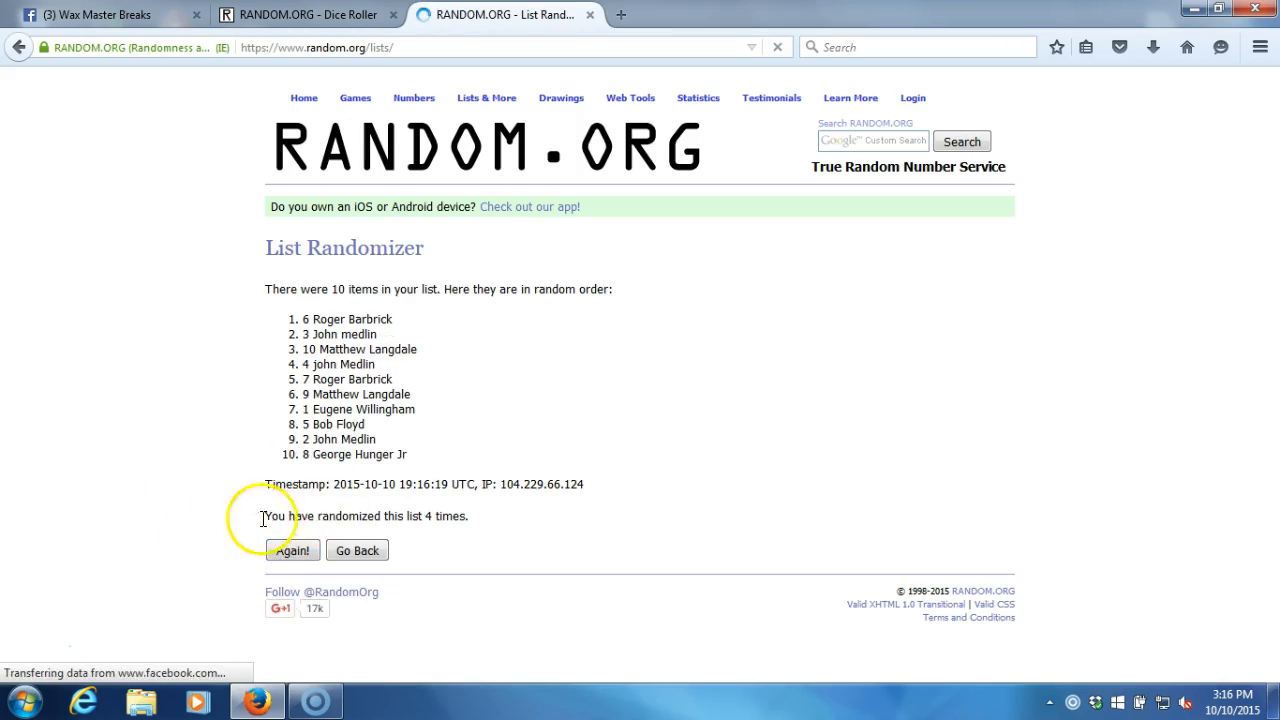
click(292, 550)
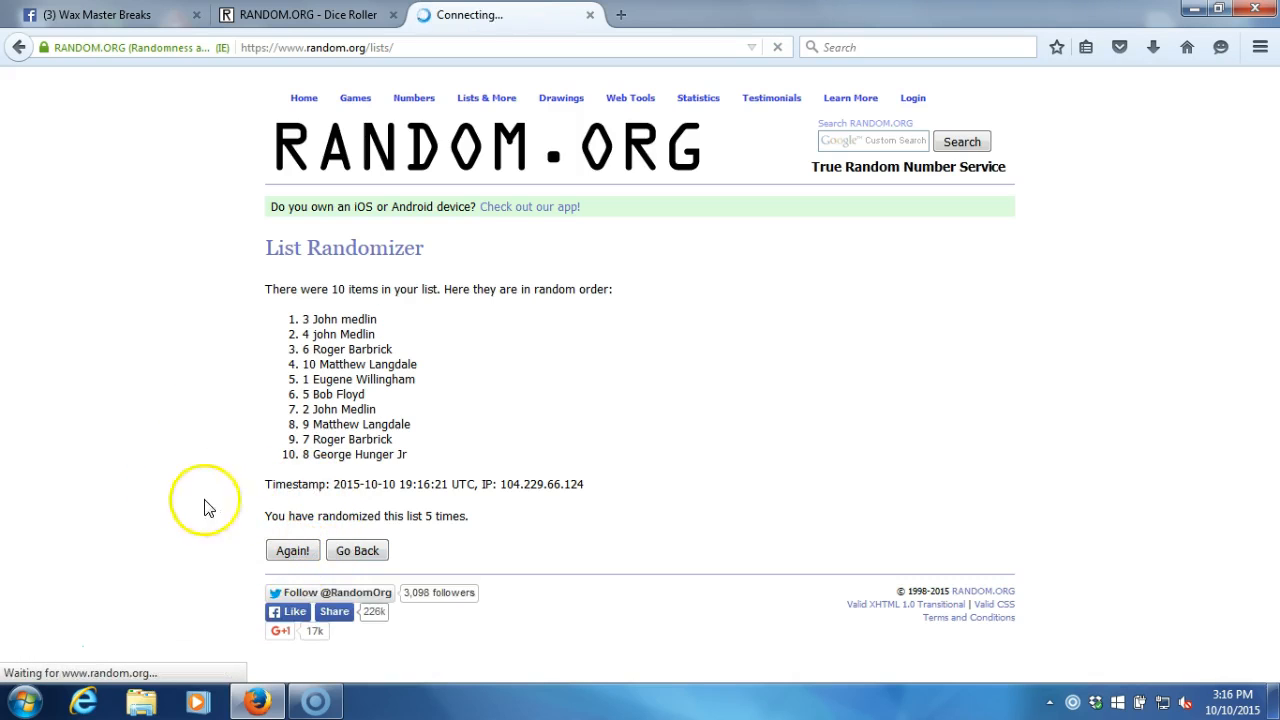
click(292, 550)
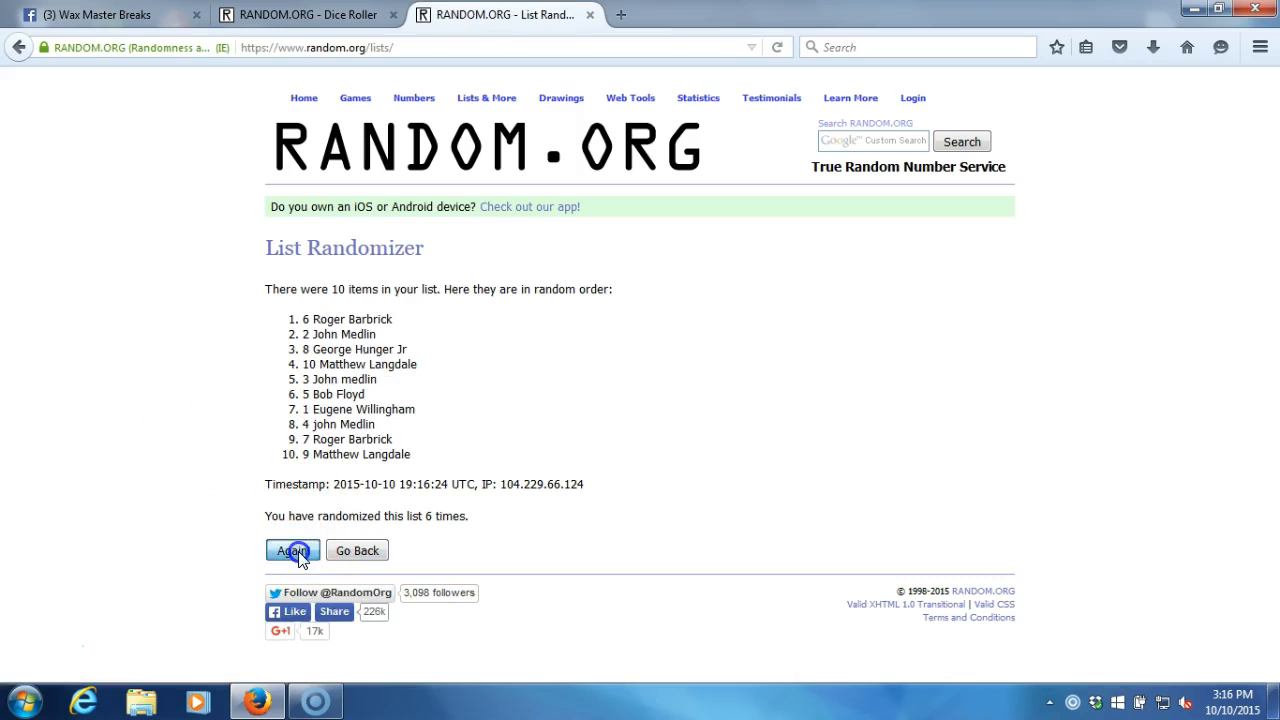
click(292, 550)
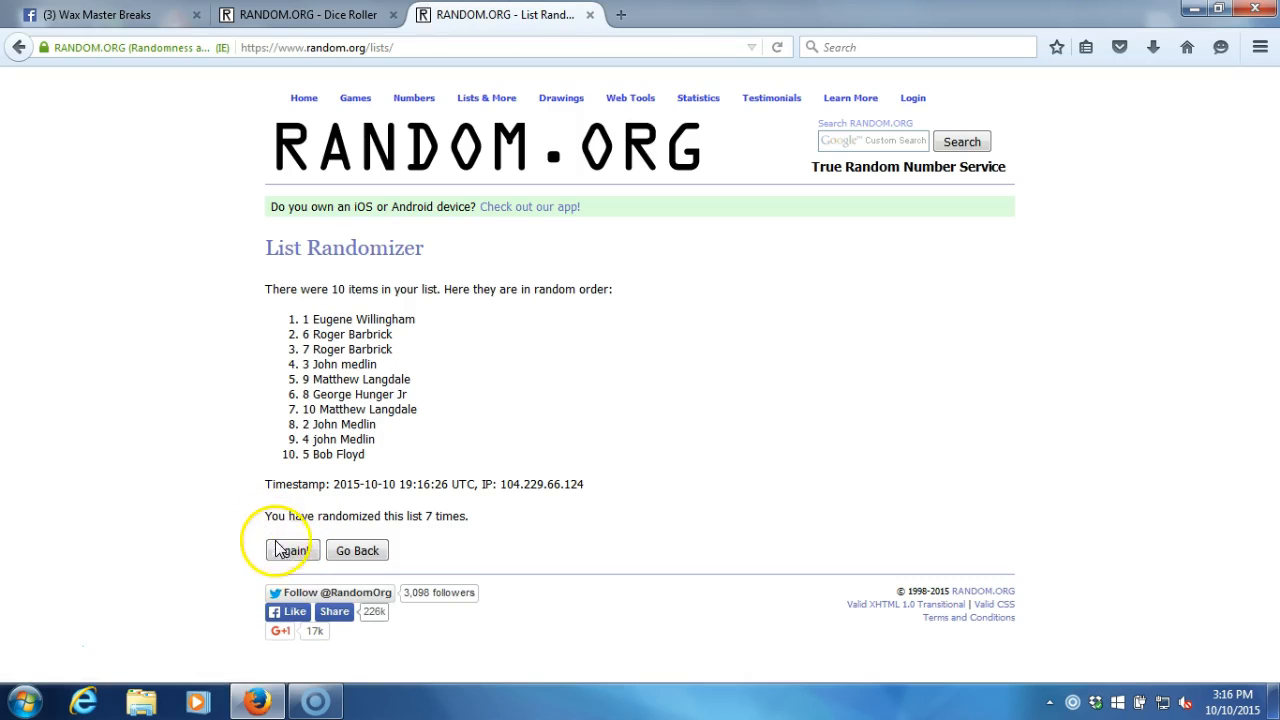
click(292, 550)
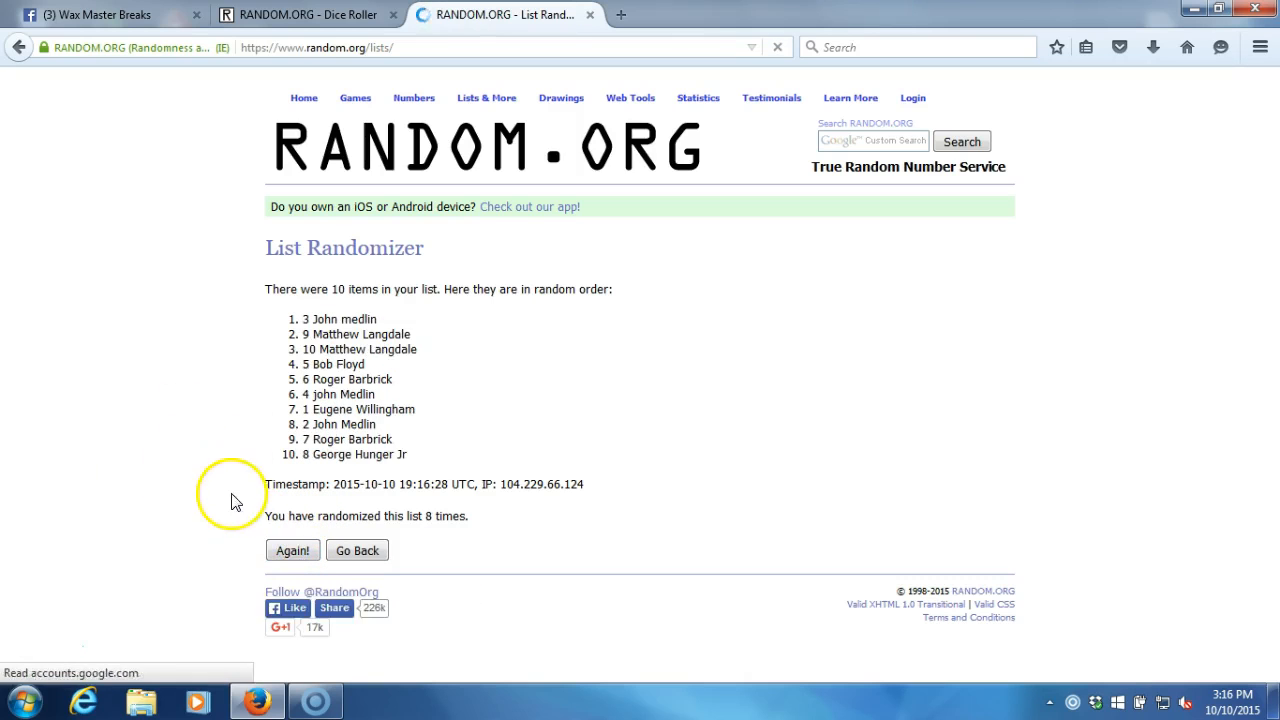
click(292, 550)
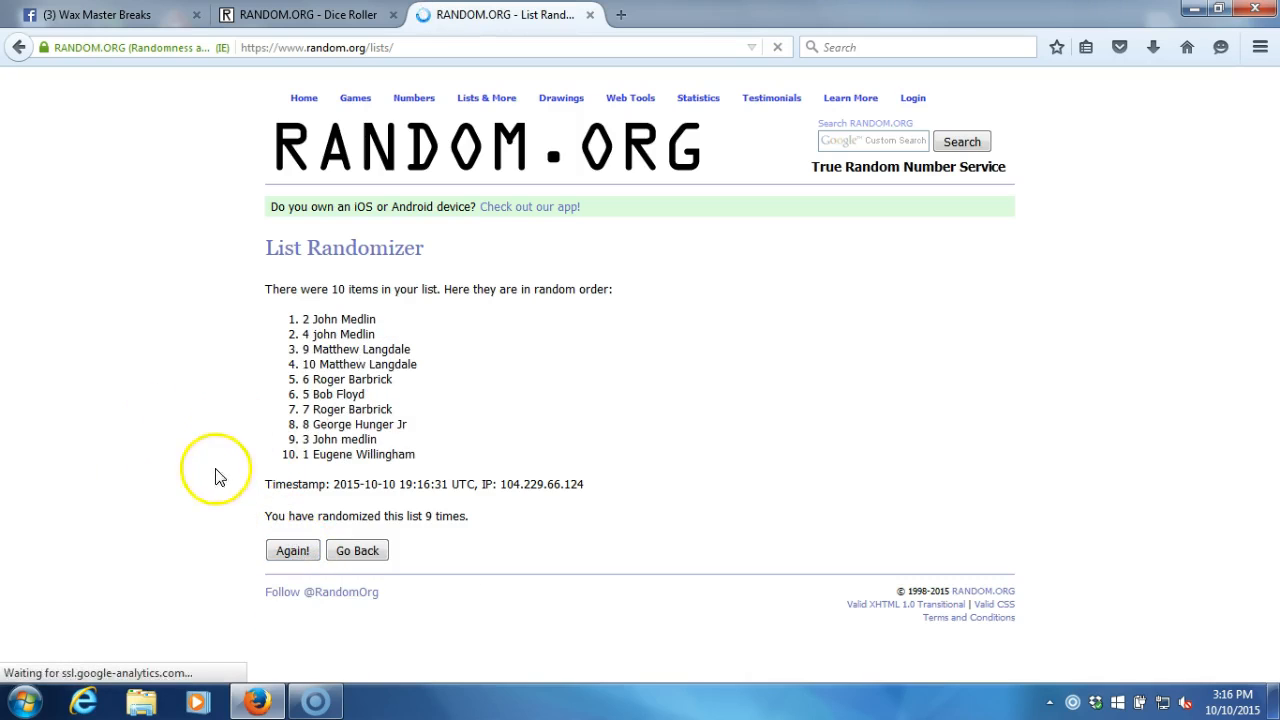
double_click(338, 320)
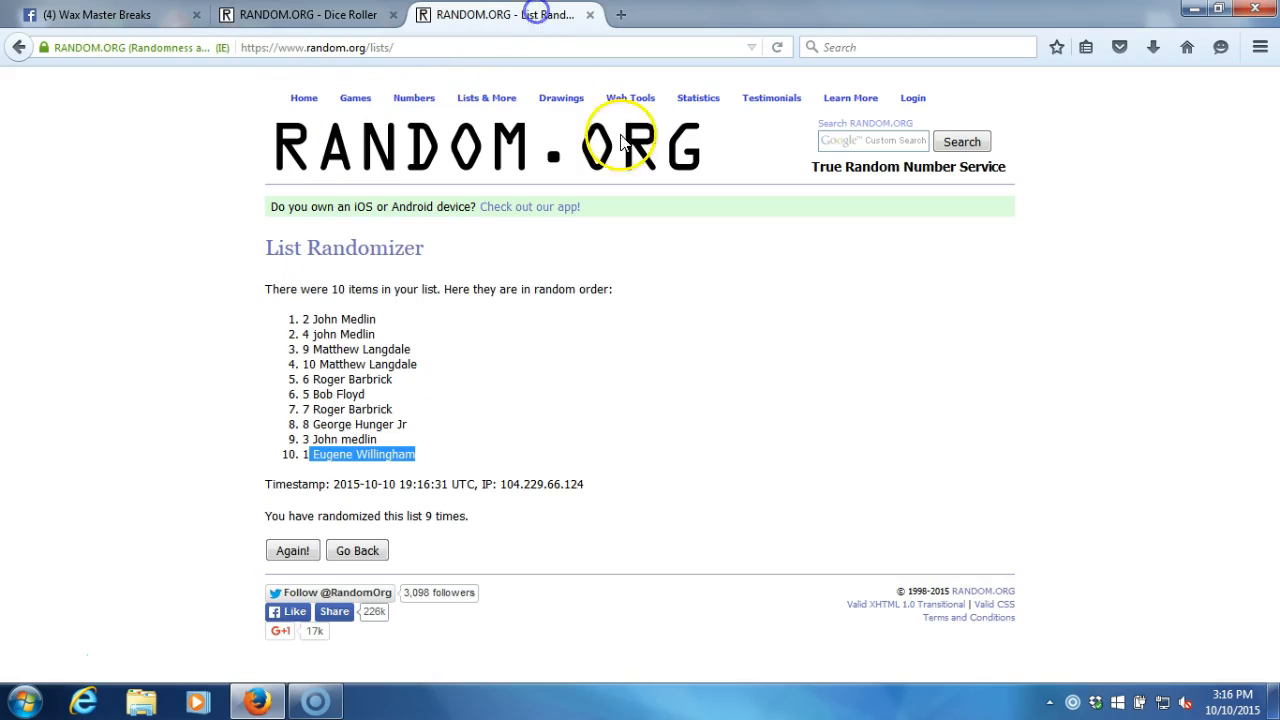
click(1232, 708)
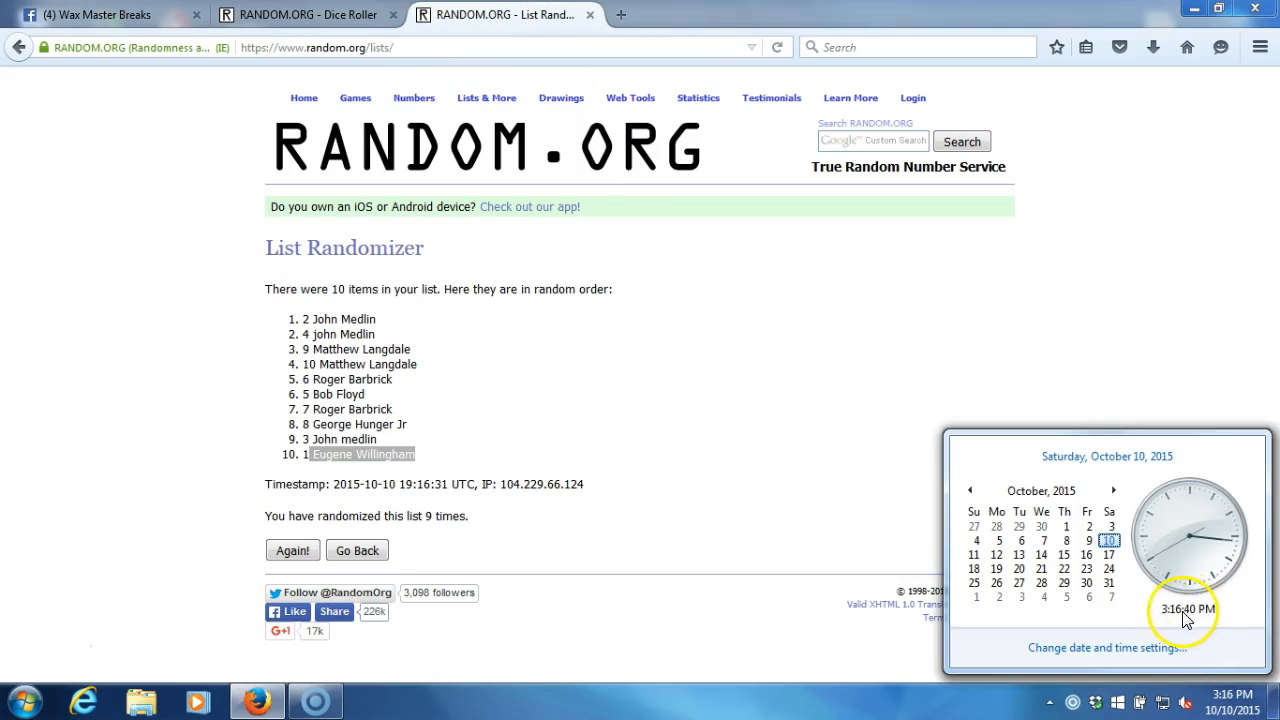
mouse_move(1196, 576)
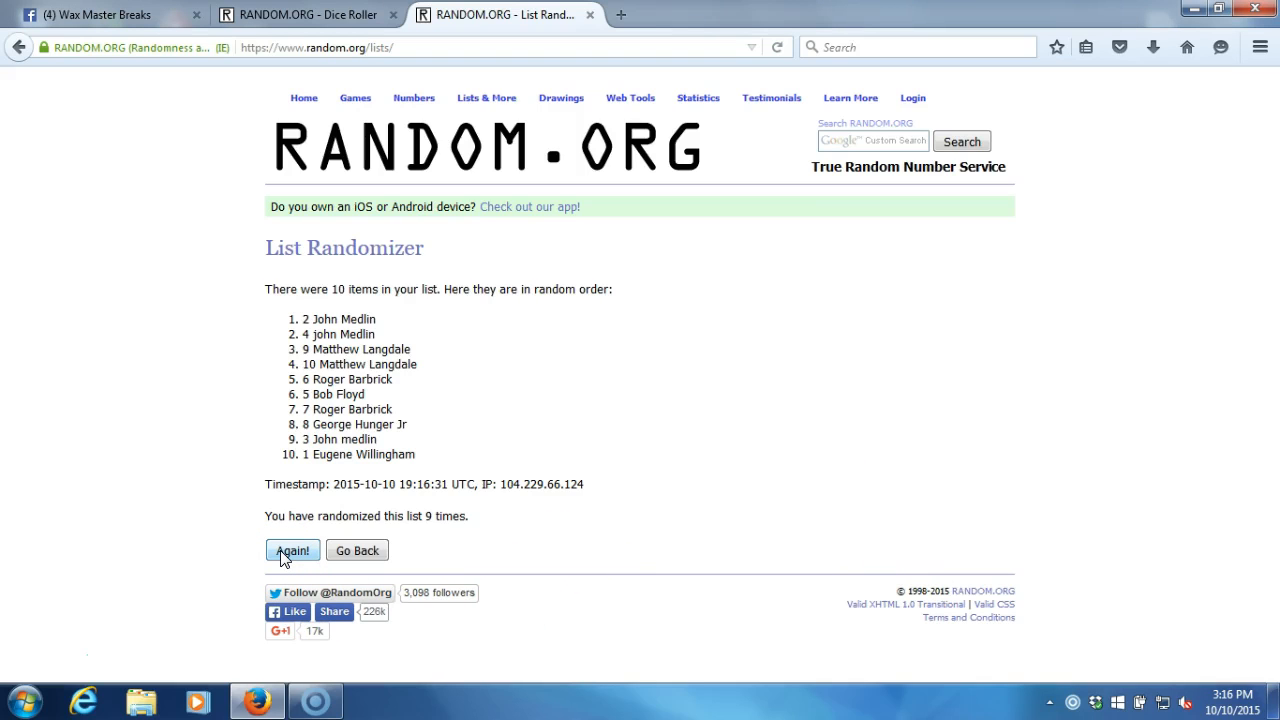
click(292, 550)
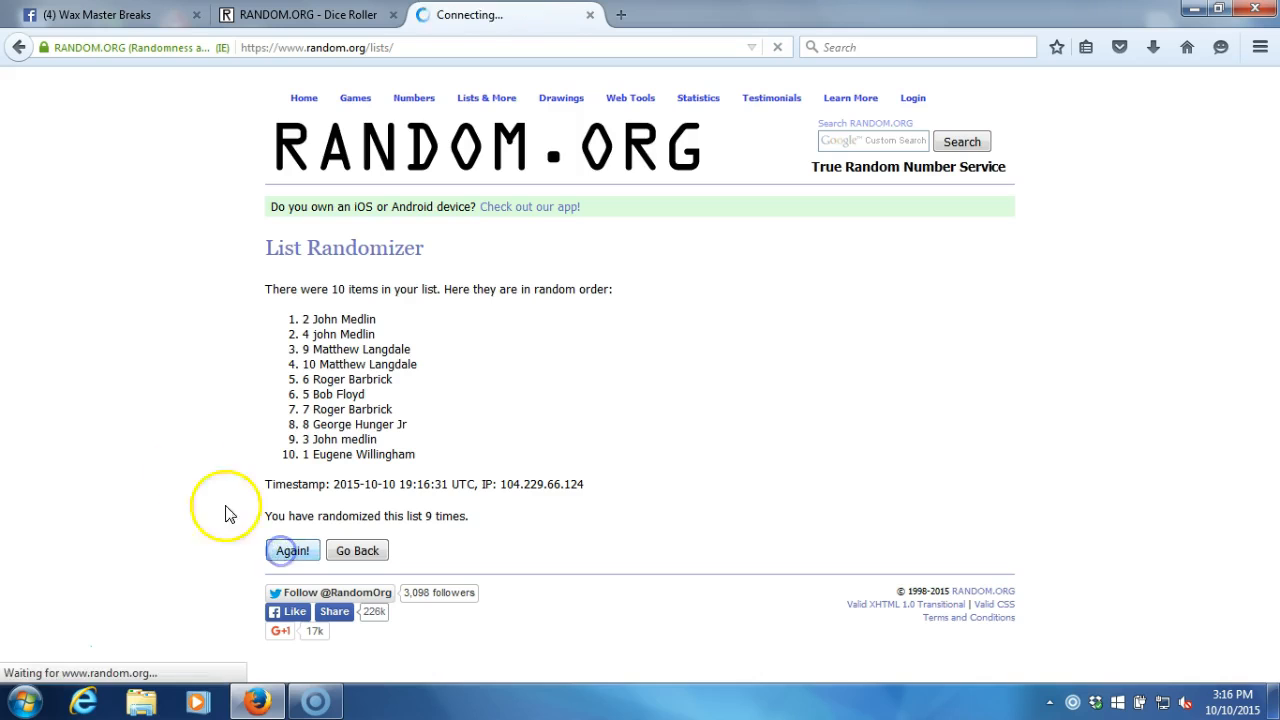
click(292, 550)
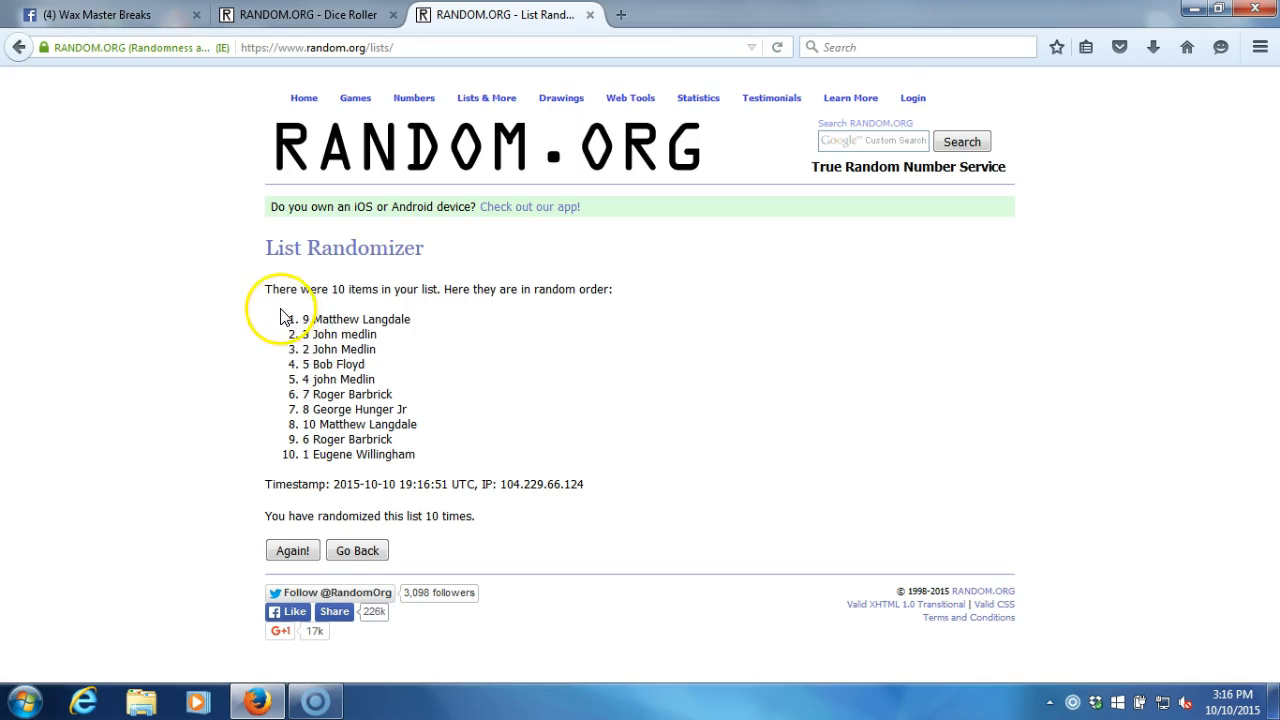
drag(304, 318, 400, 348)
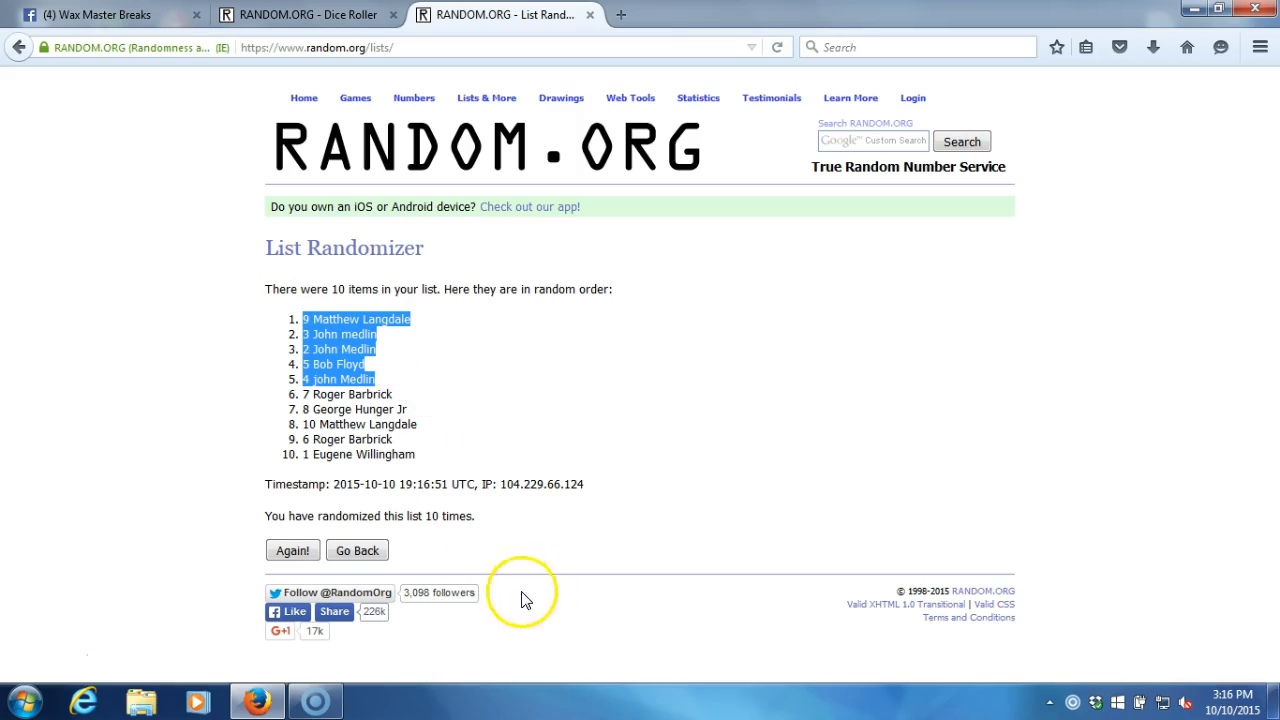
mouse_move(30, 660)
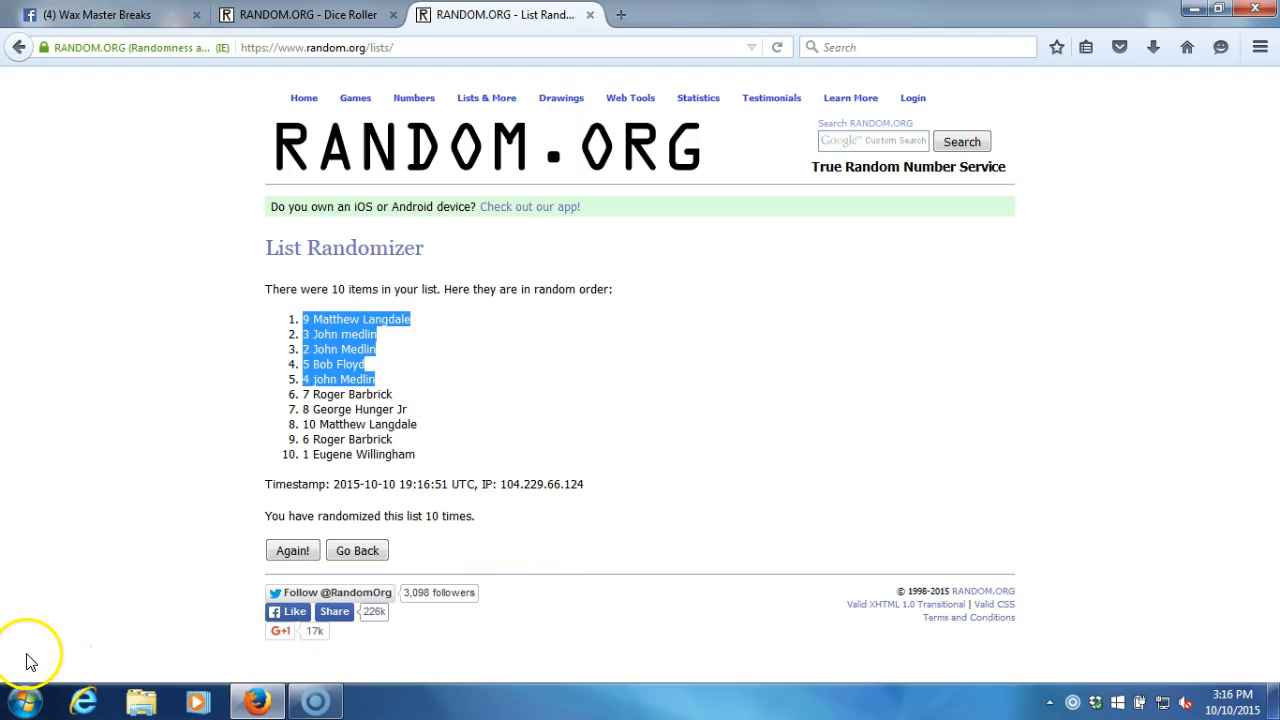